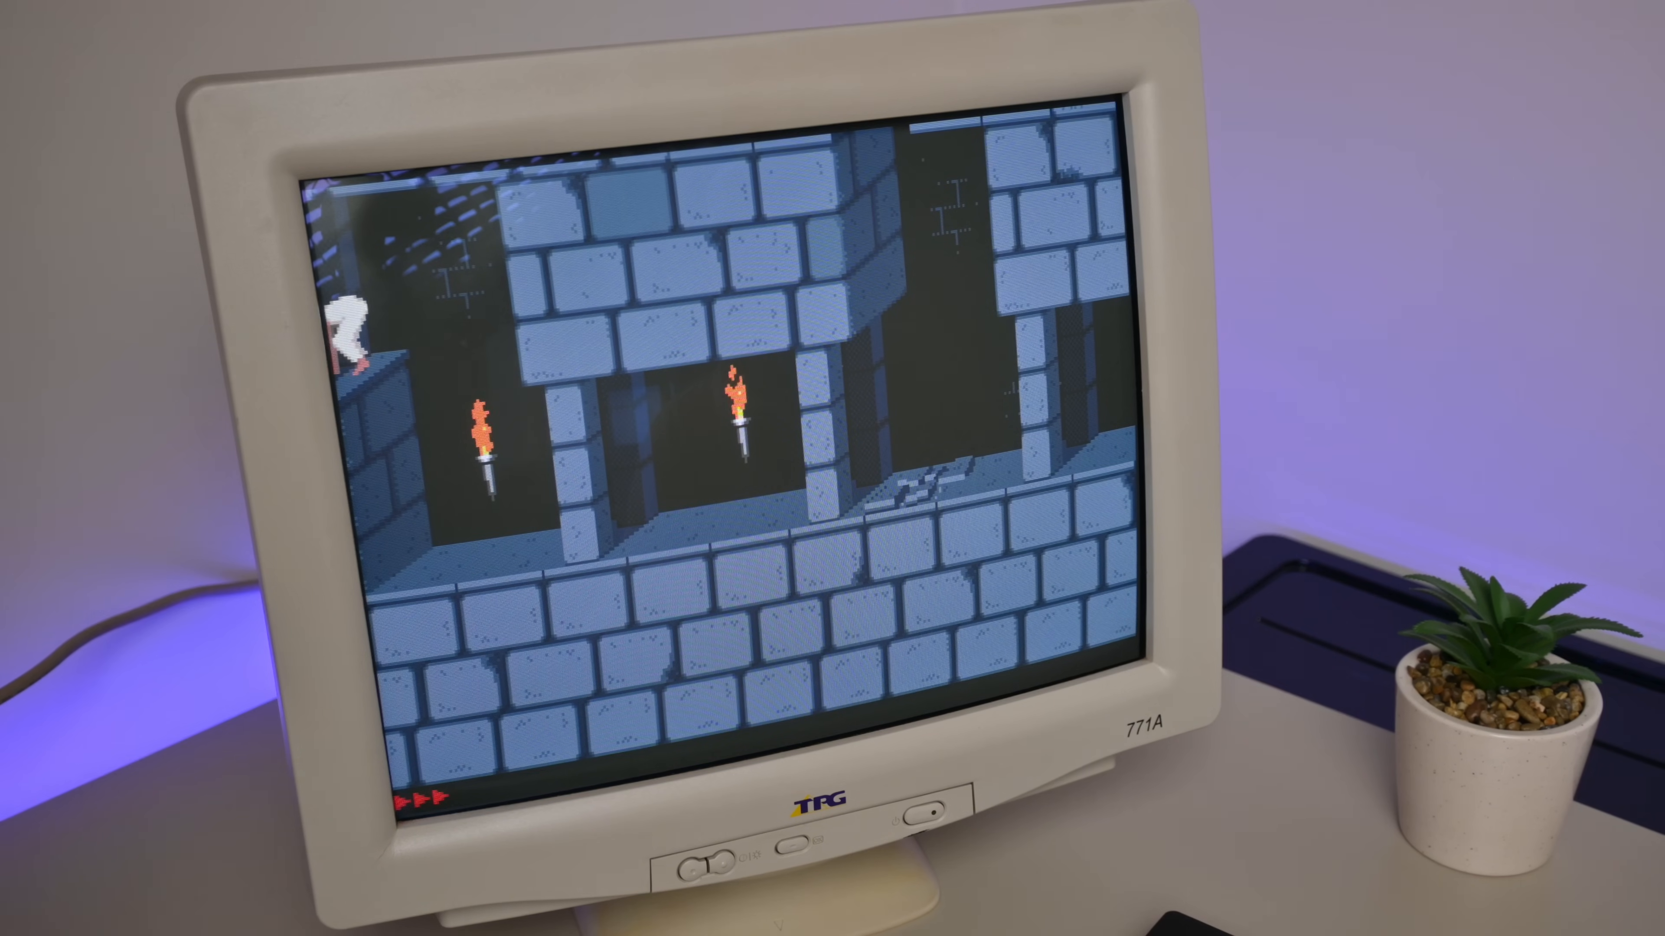
Run a couple of luge training trials in the game before returning to event selection
key(Right)
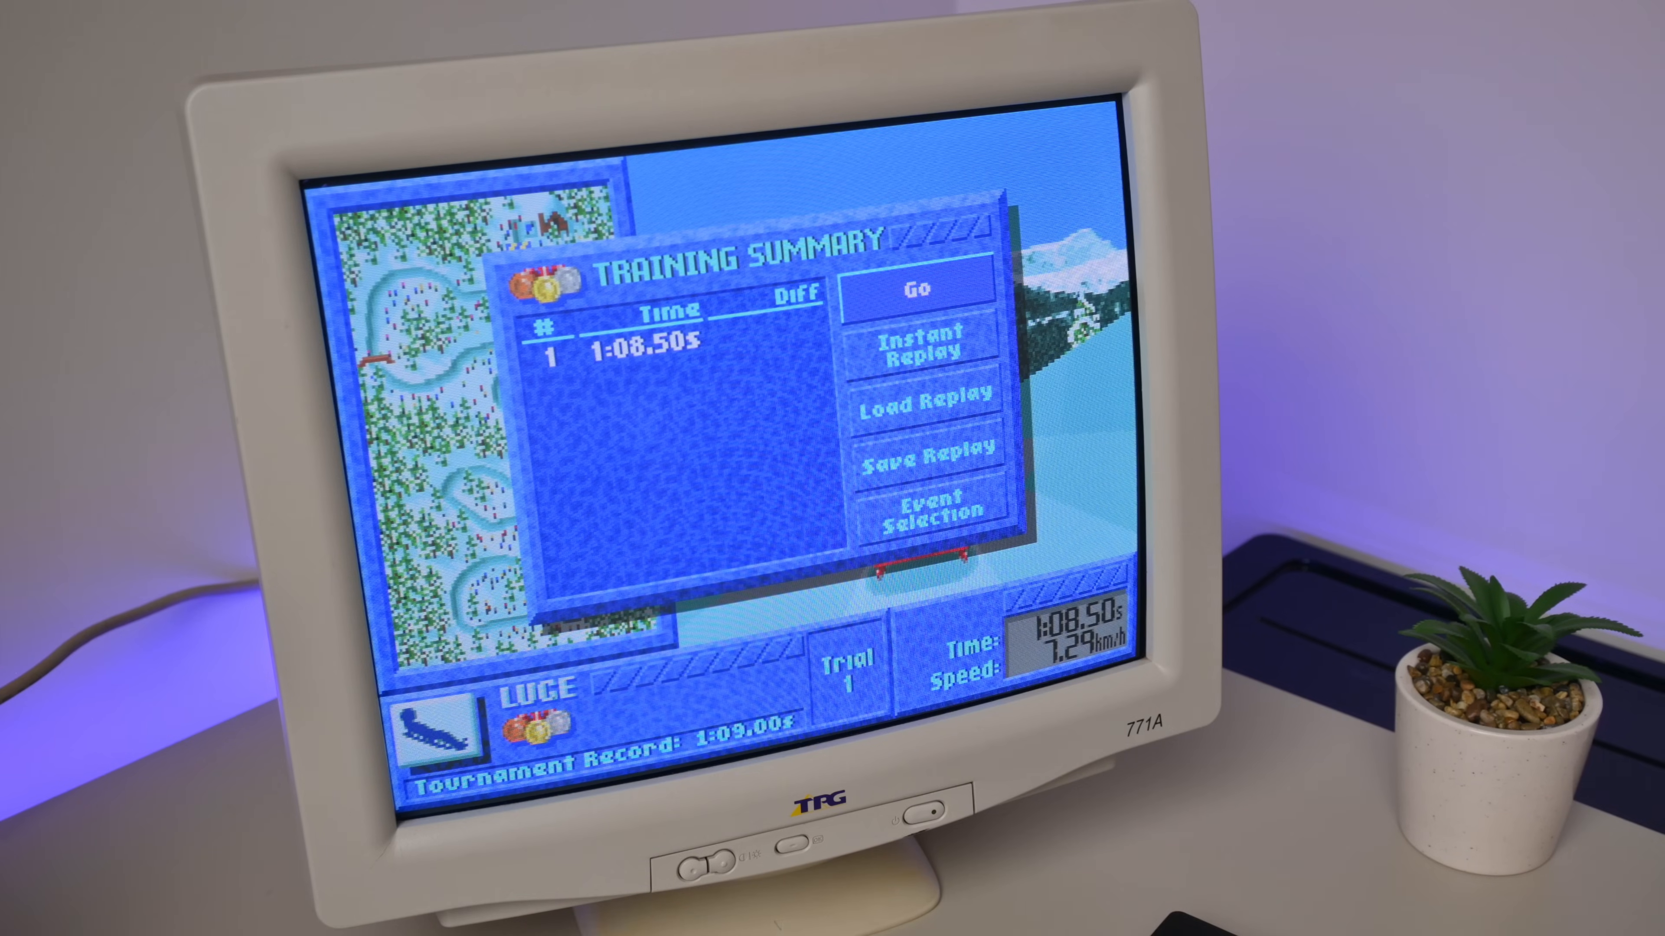
click(913, 289)
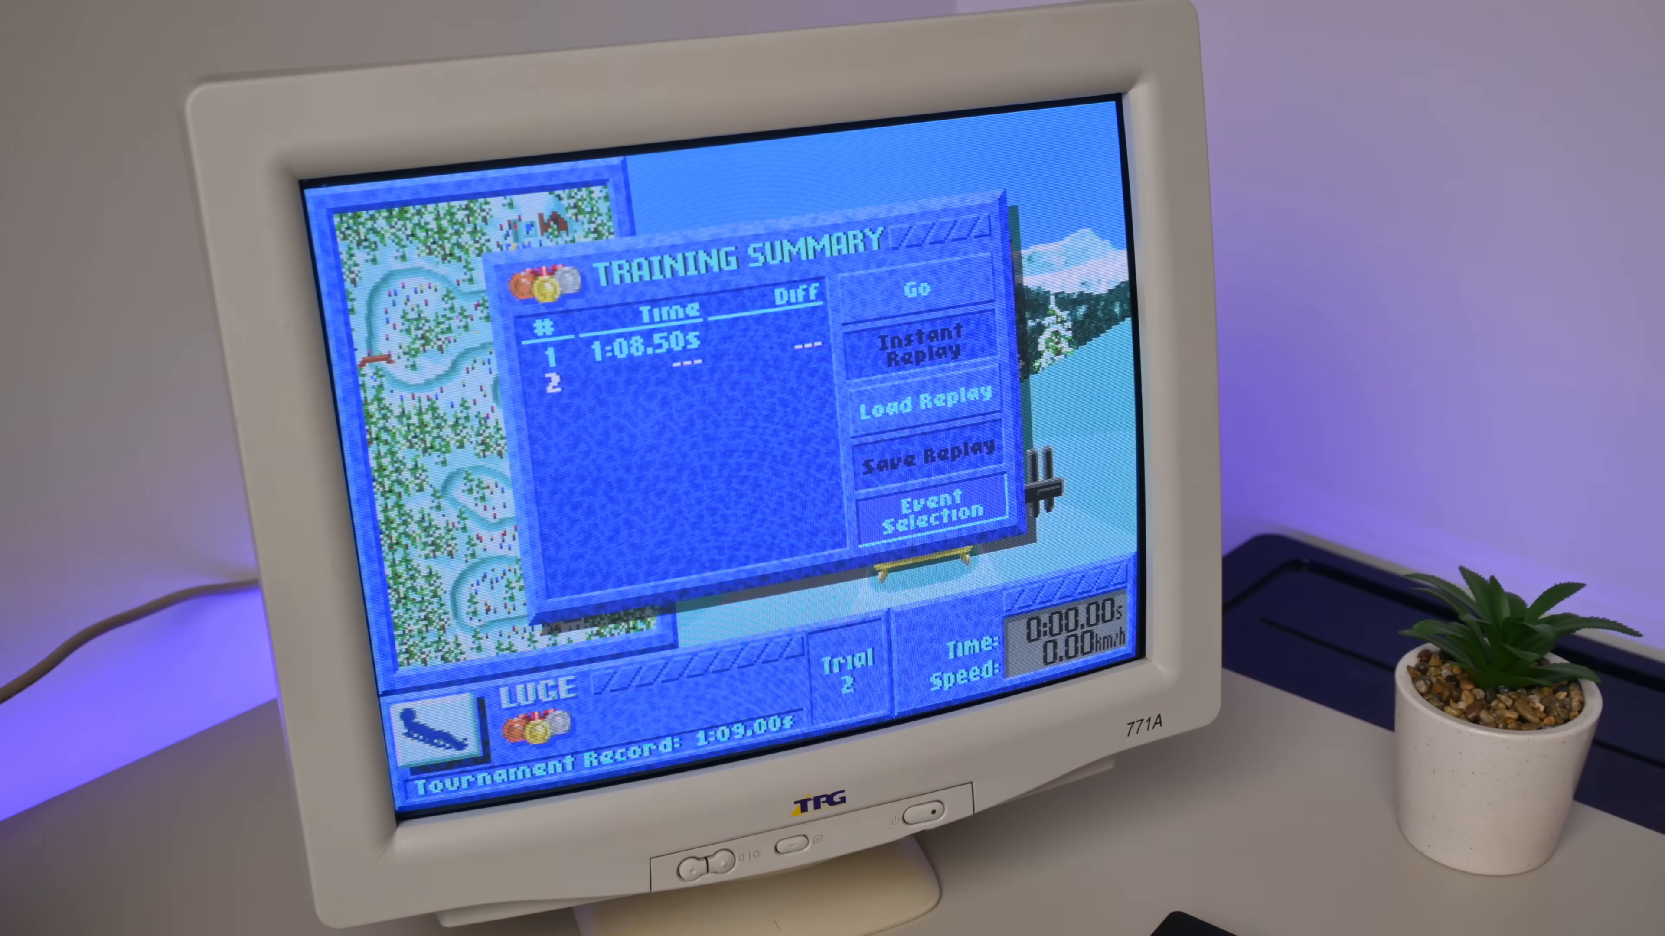
click(927, 511)
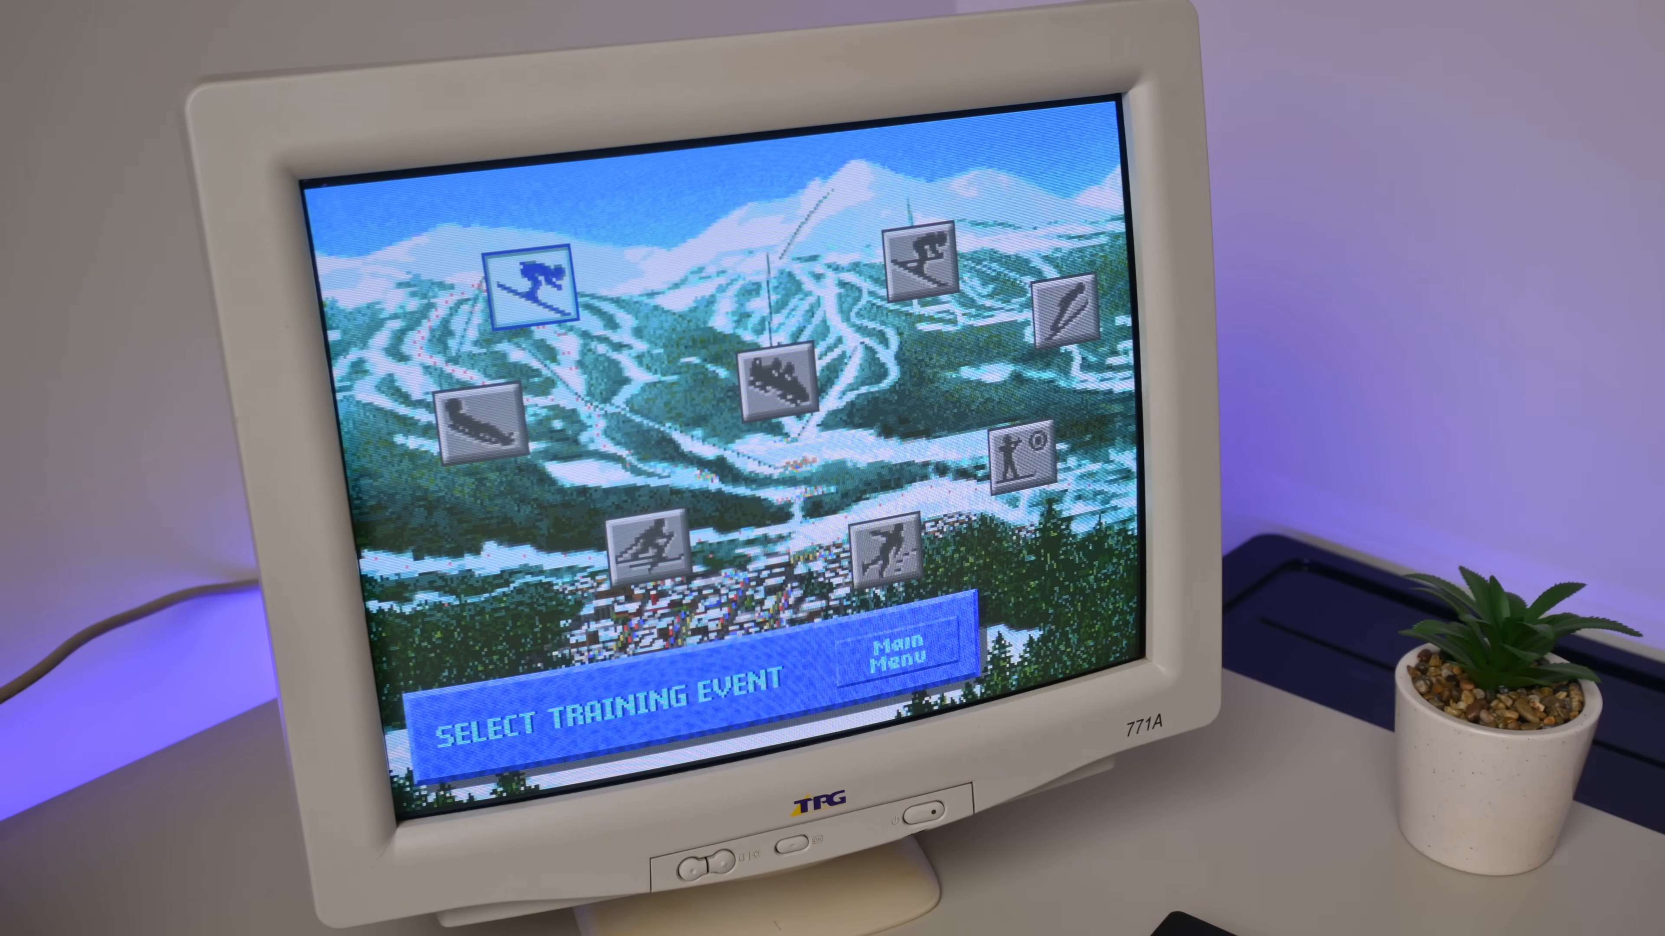
click(530, 279)
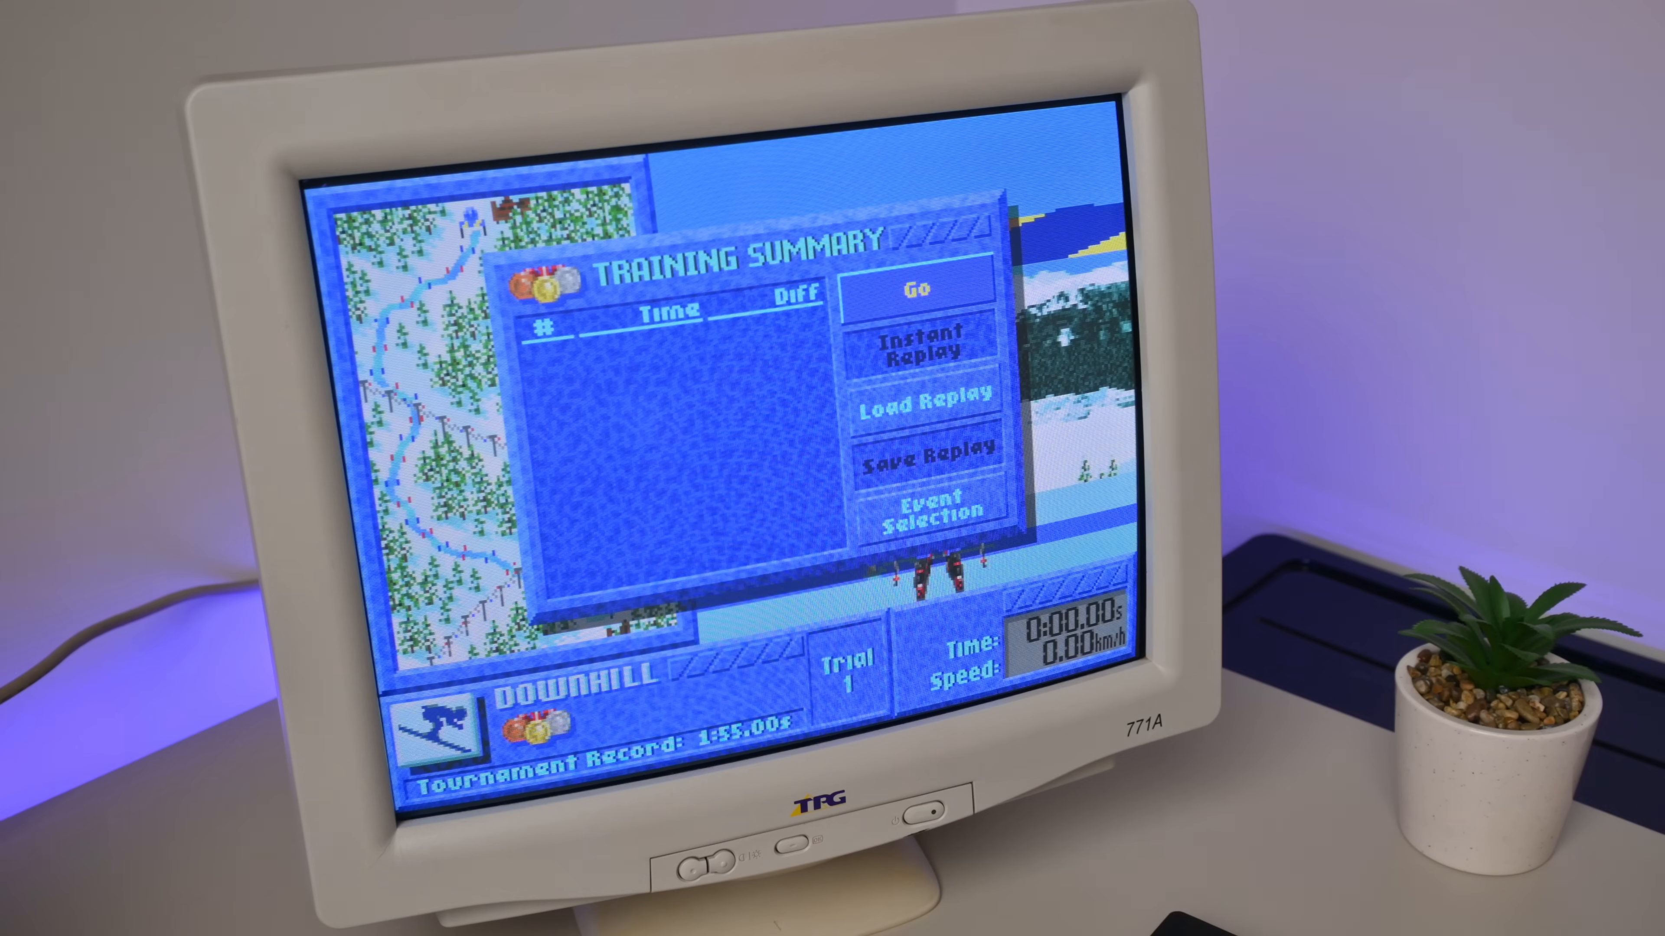
click(916, 289)
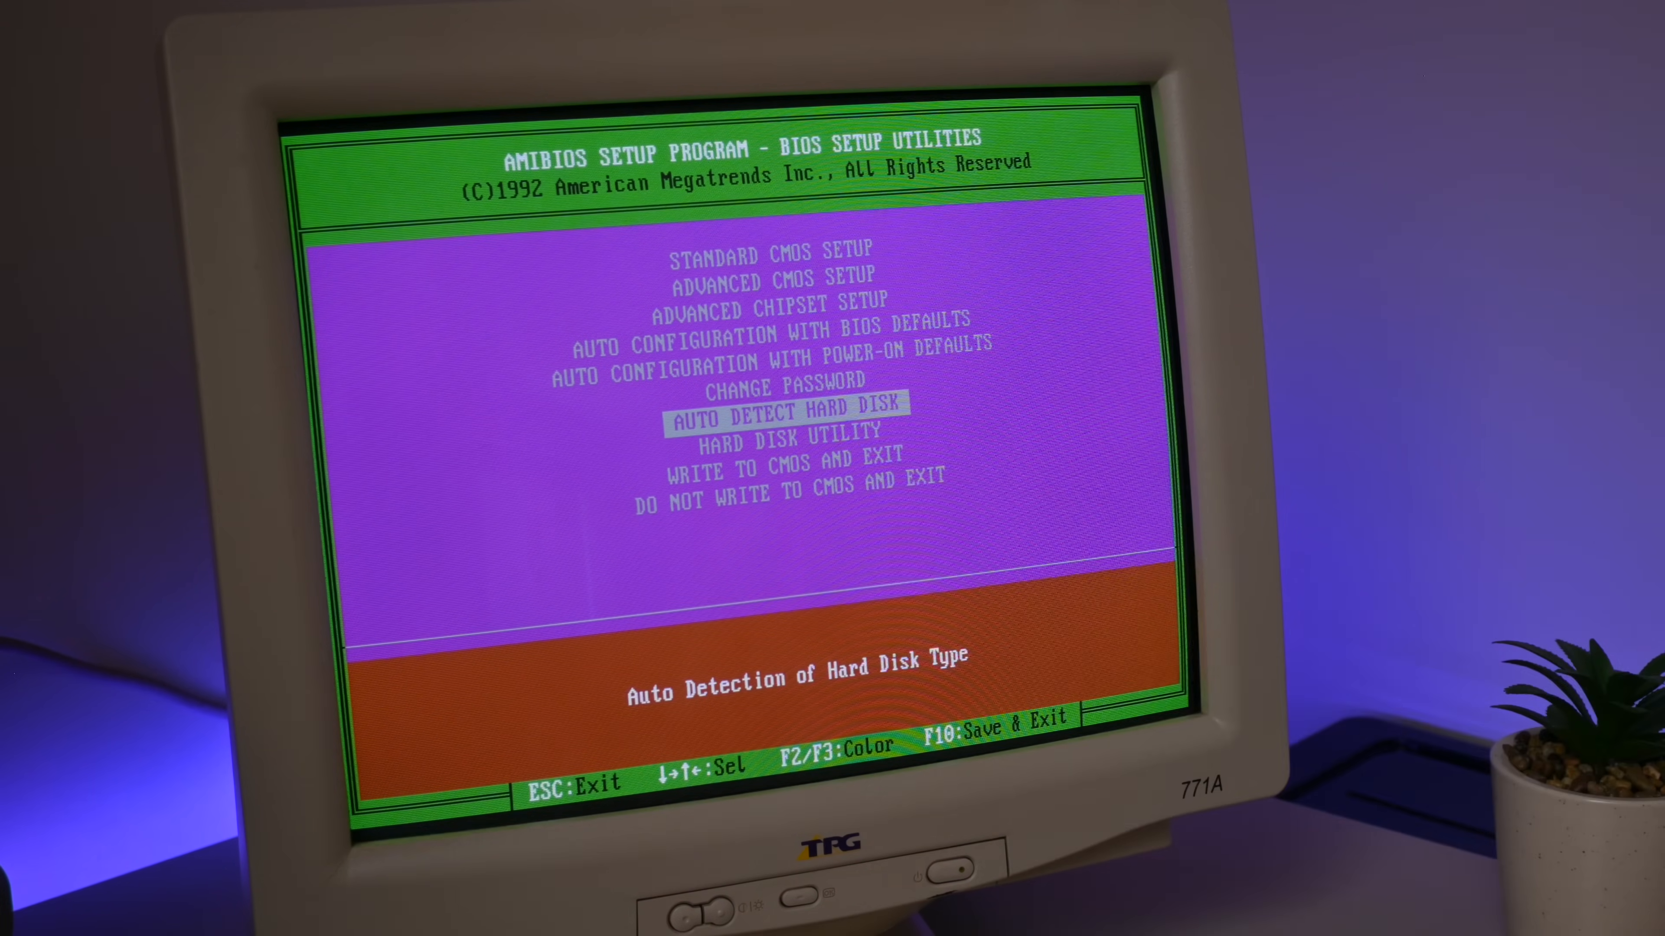
Enter Standard CMOS Setup from the AMIBIOS main menu to view date, time and hard disk settings
key(up)
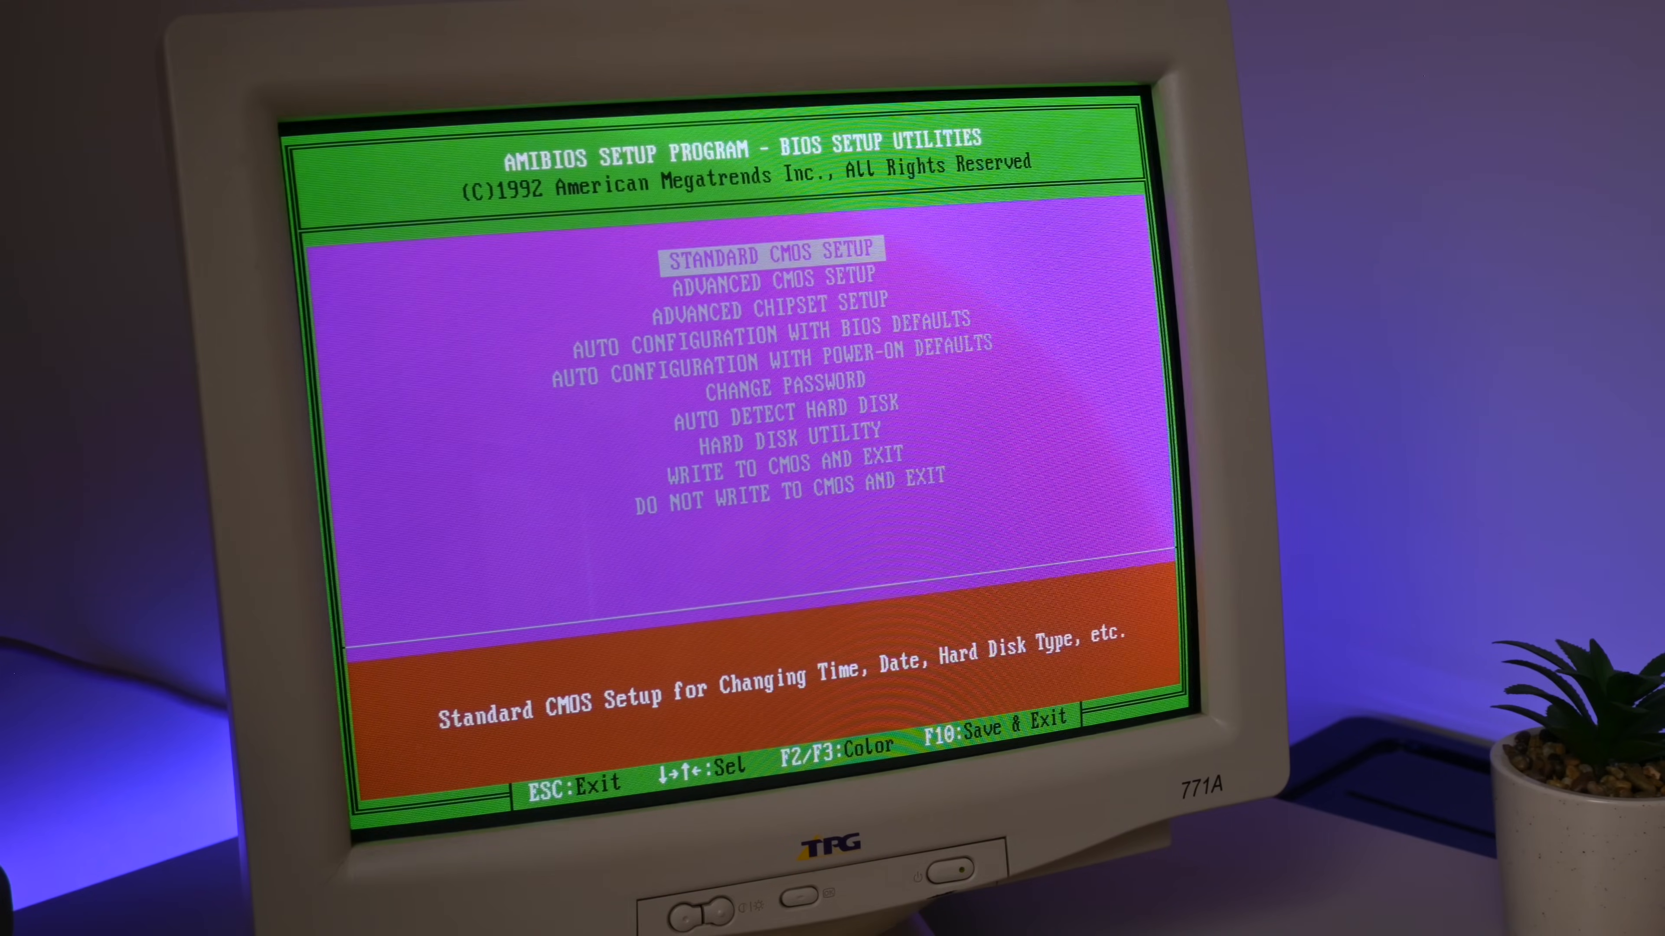
key(enter)
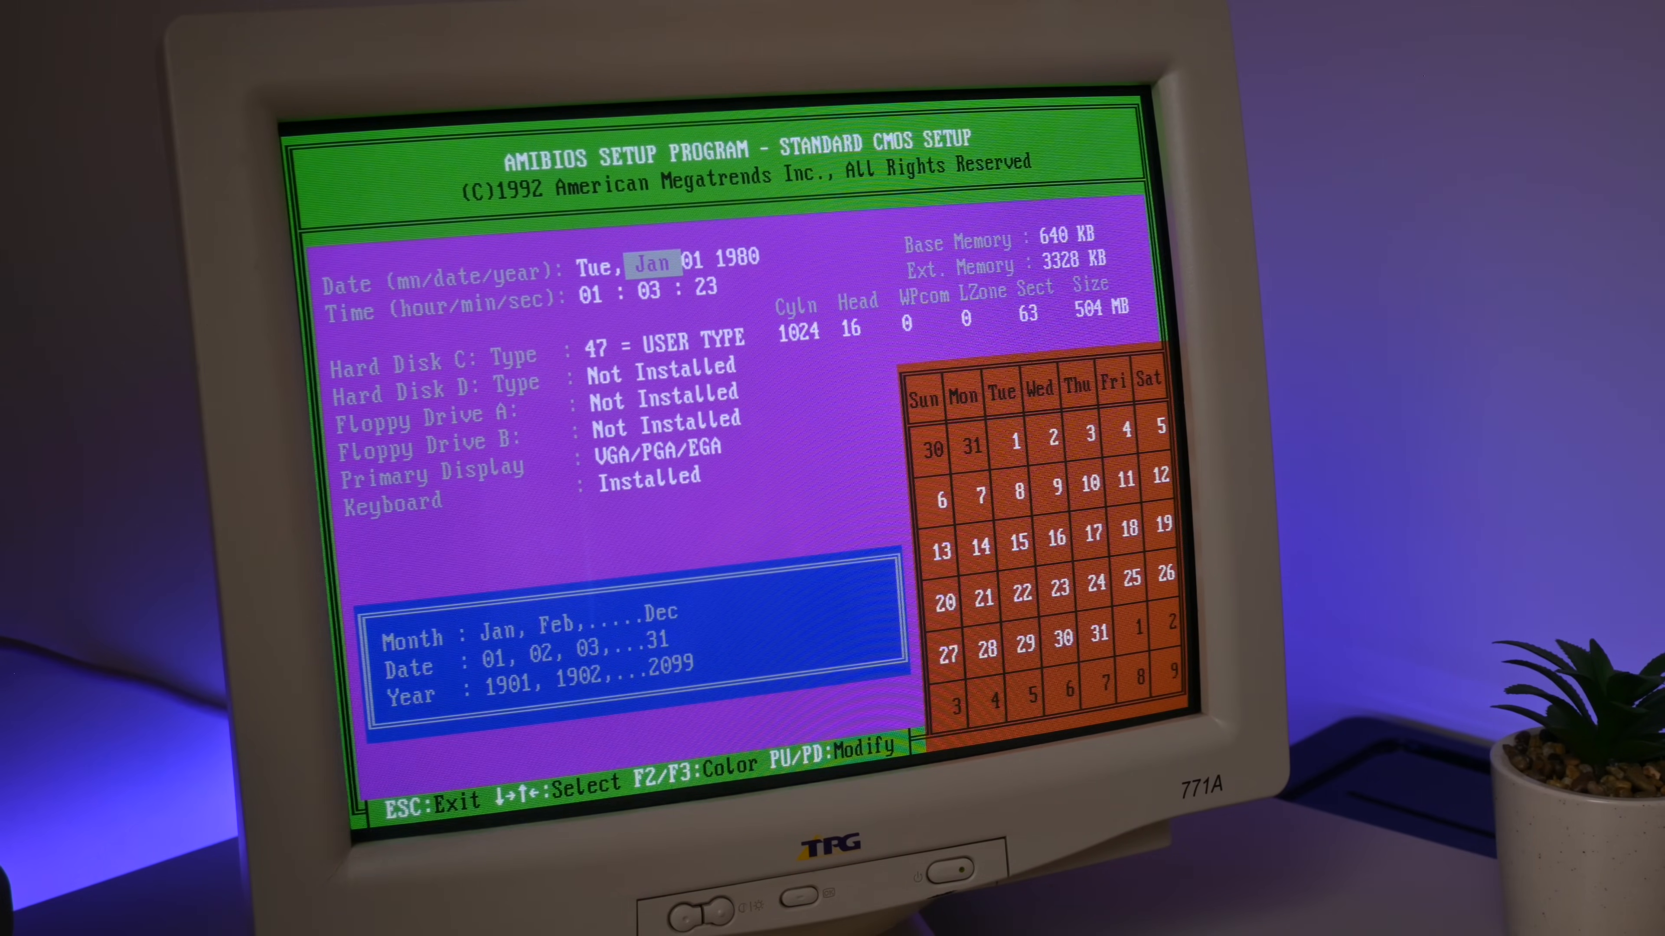